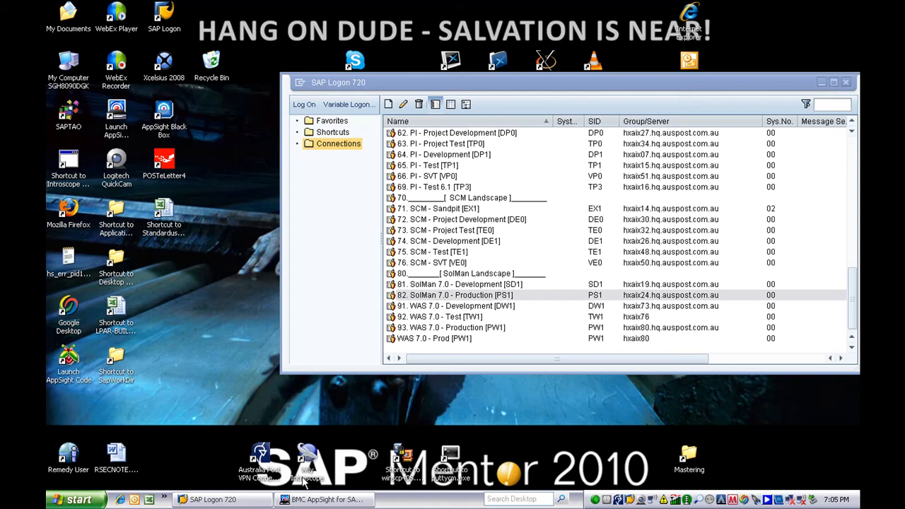
mouse_move(598, 493)
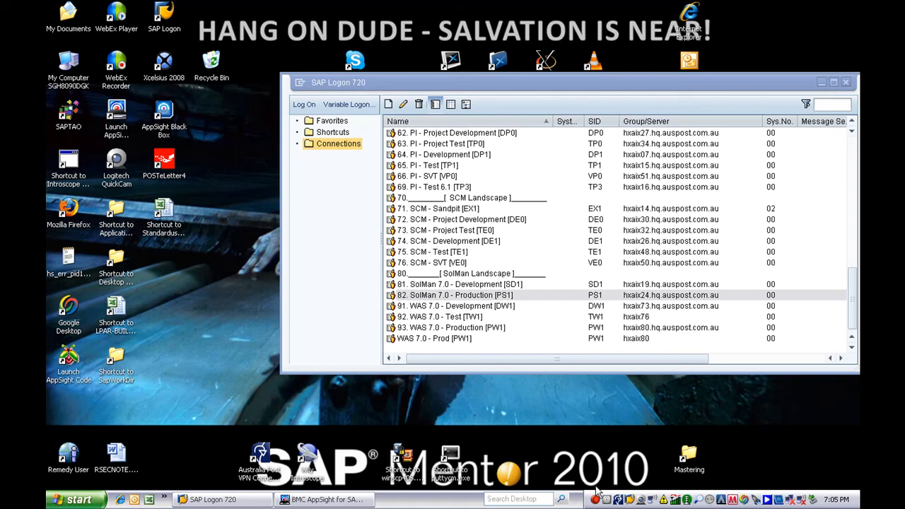
mouse_move(598, 500)
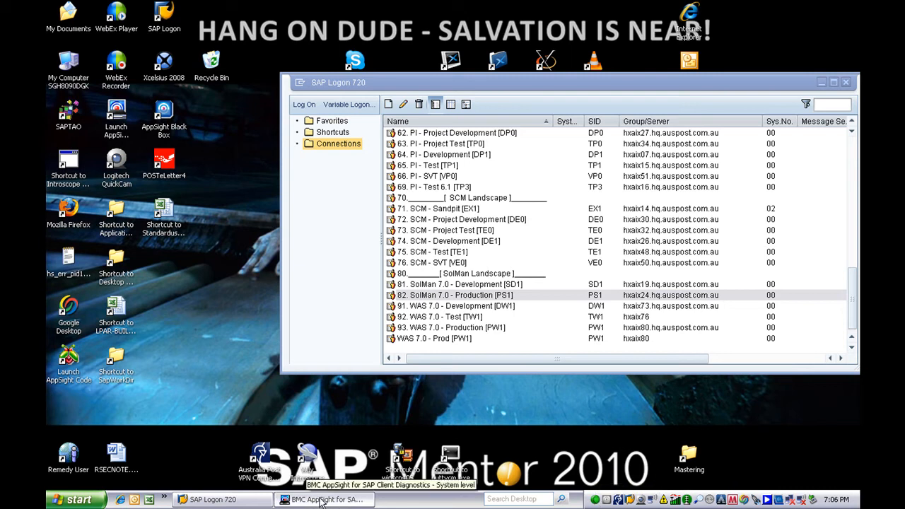
Bring the BMC AppSight for SAP Client Diagnostics window to the front from the taskbar.
click(324, 499)
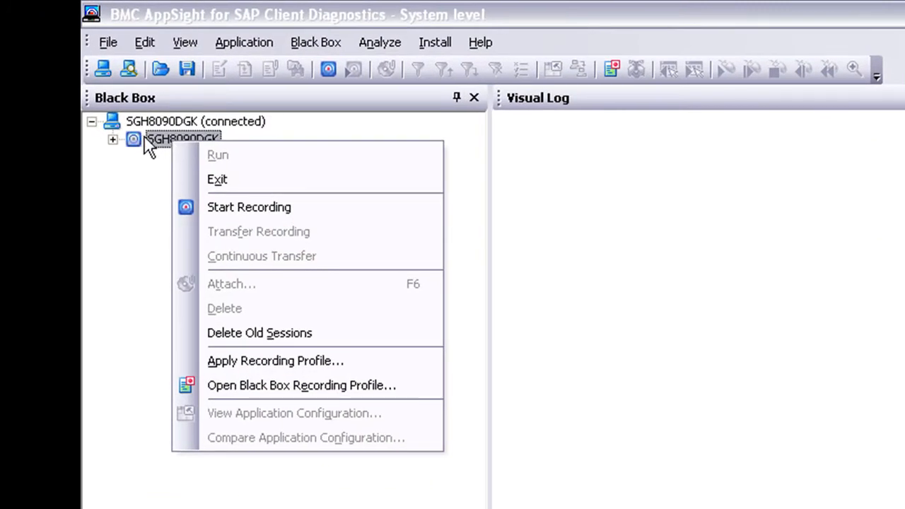
mouse_move(237, 361)
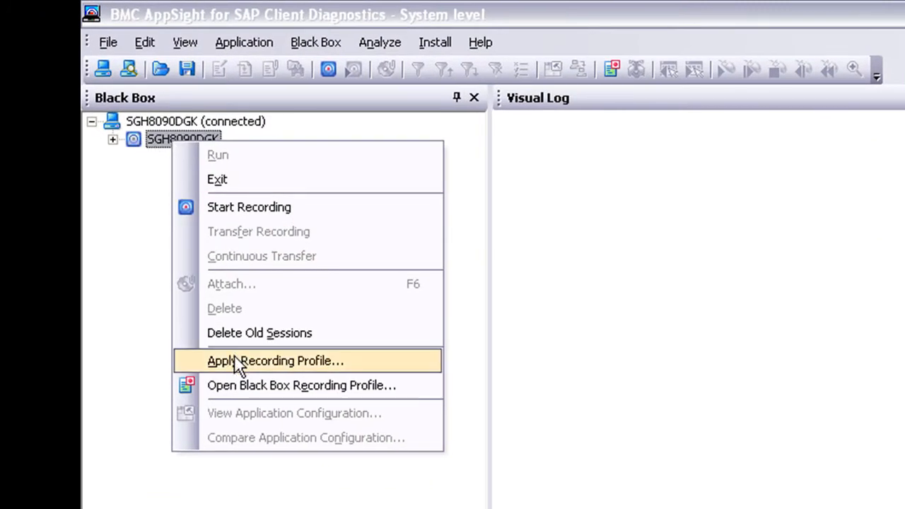
Apply the SAP GUI-RPR0004Signed.rpr recording profile to the machine's Black Box.
click(277, 360)
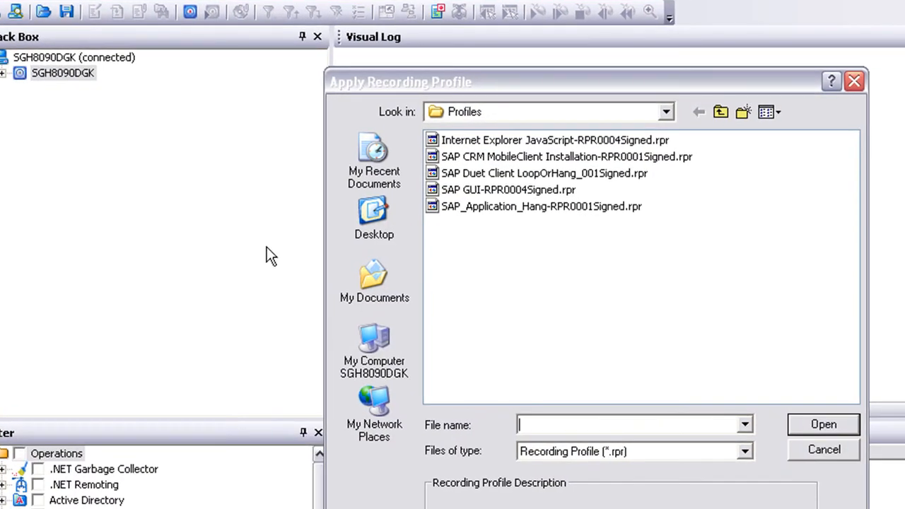
mouse_move(499, 149)
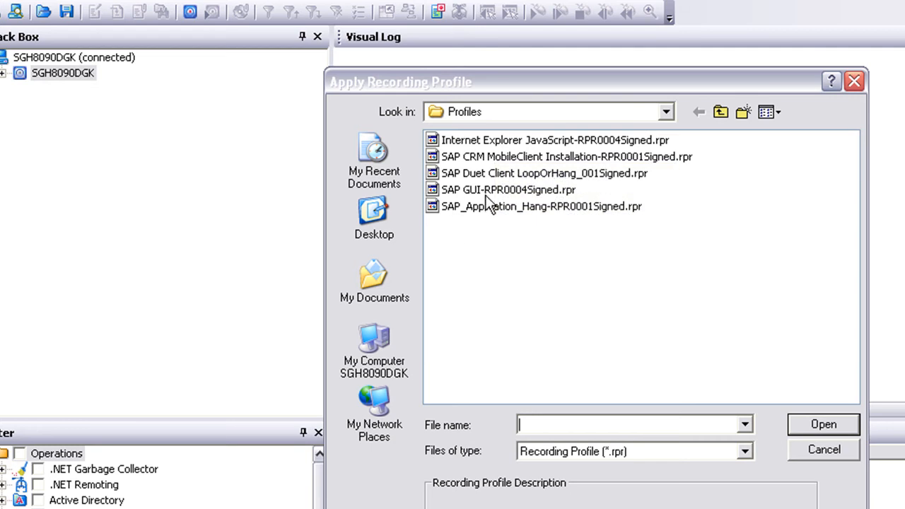
mouse_move(608, 194)
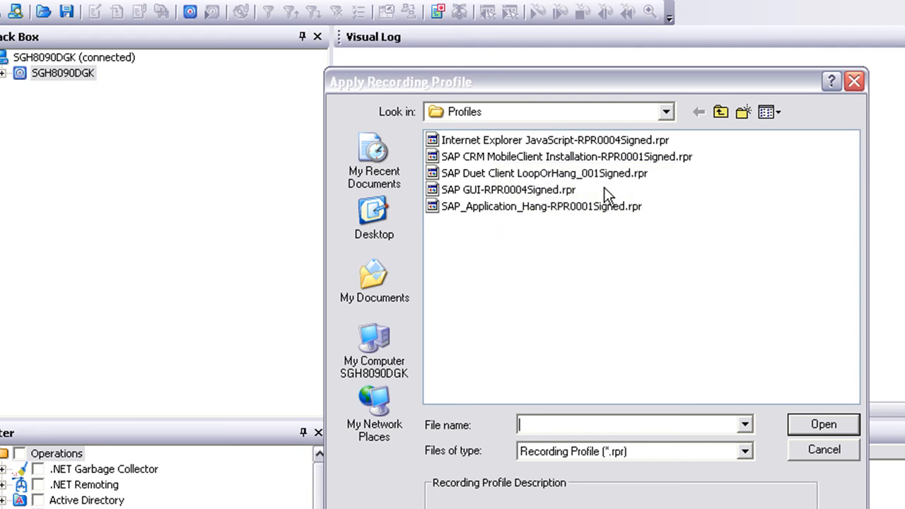
mouse_move(729, 210)
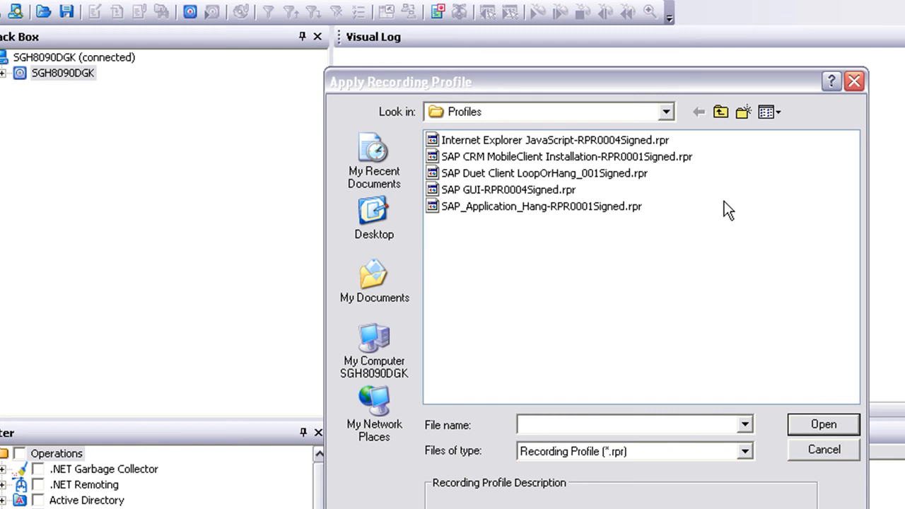
mouse_move(795, 226)
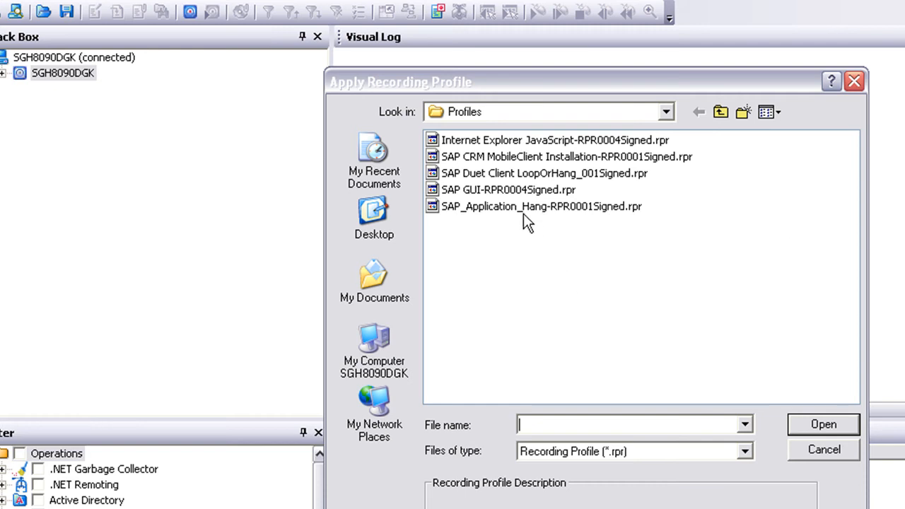
mouse_move(481, 216)
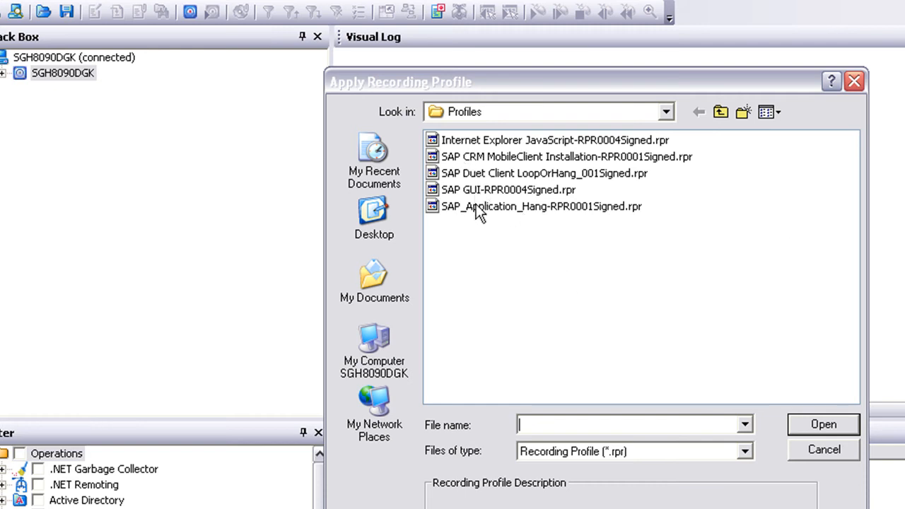
click(507, 189)
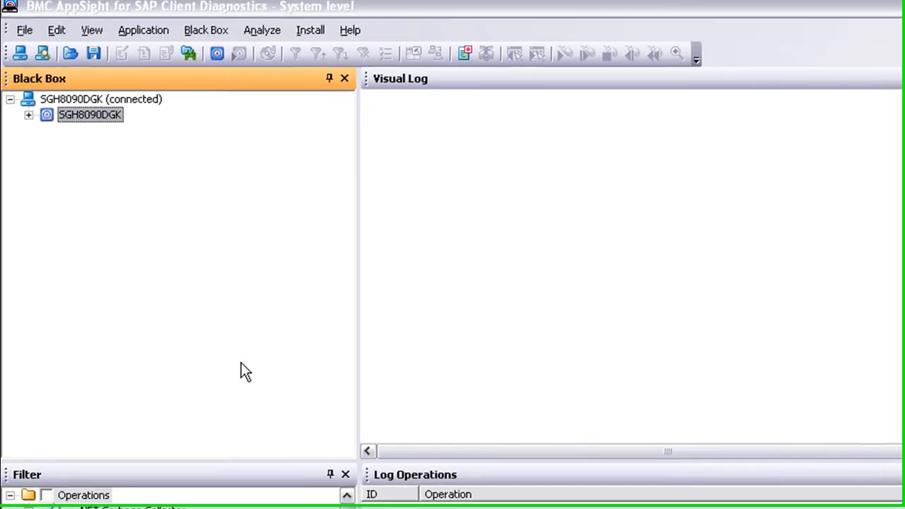
Start Black Box recording on the machine node, then return to SAP Logon 720.
right_click(90, 114)
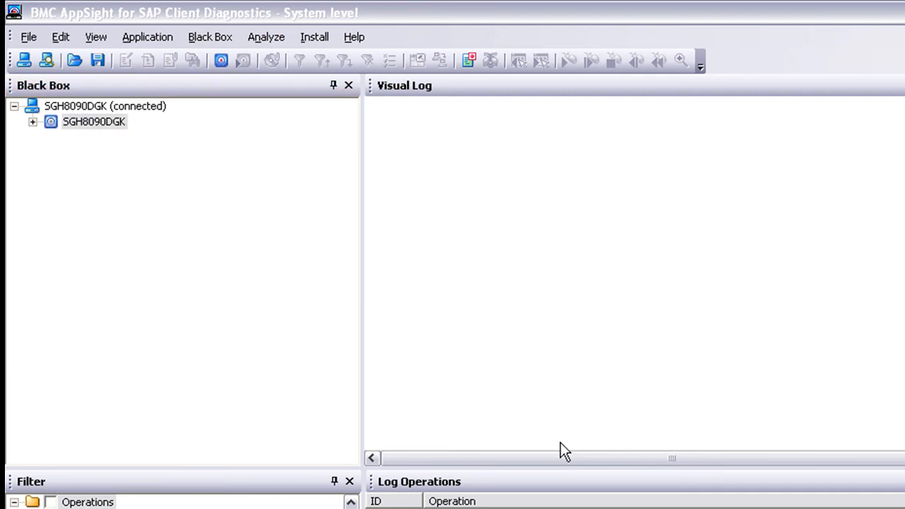
click(33, 122)
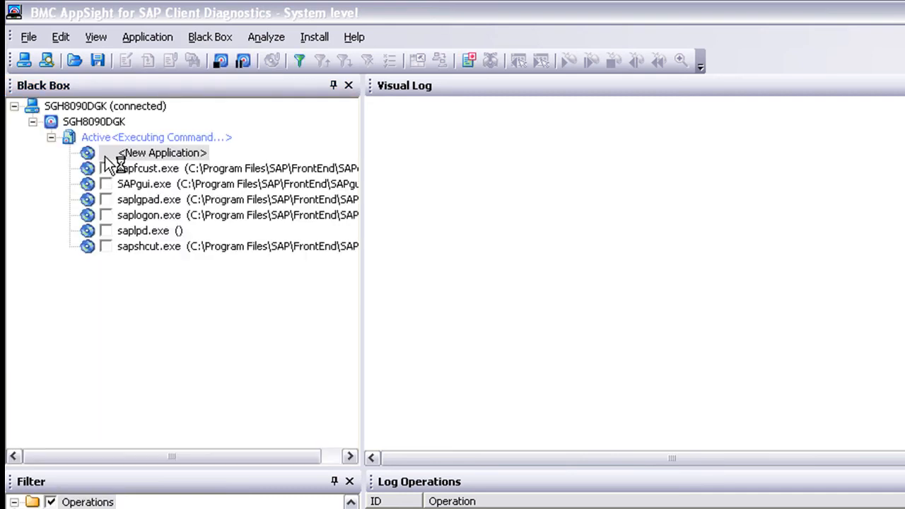
click(105, 169)
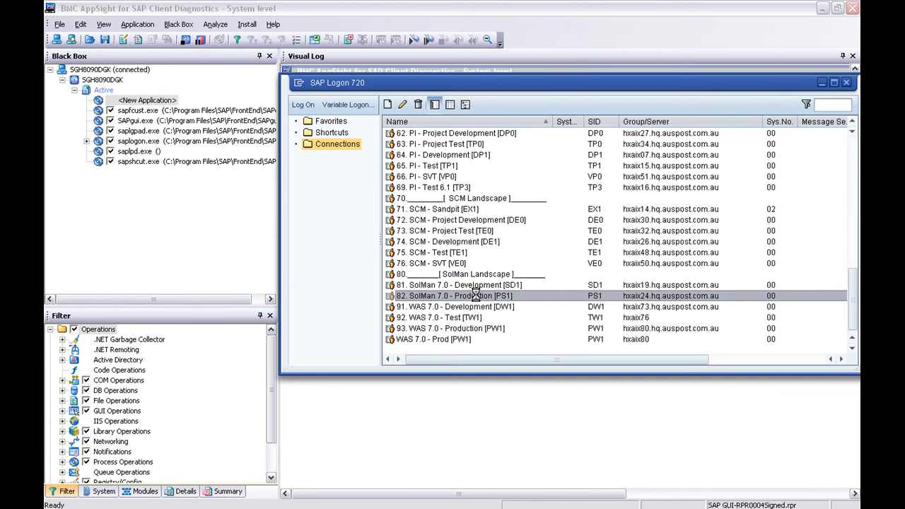
Open the SolMan 7.0 - Production [PS1] logon and enter user name 'deth' from suggestions.
double_click(454, 296)
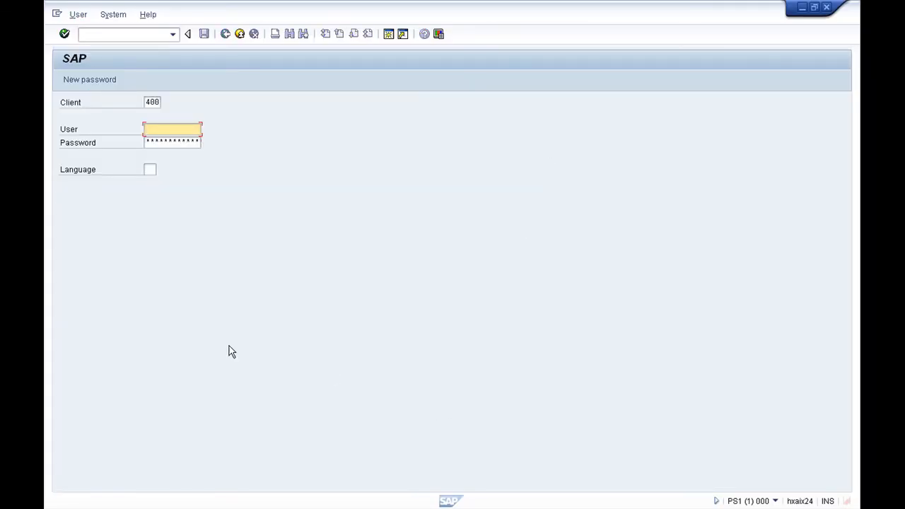
text(deth)
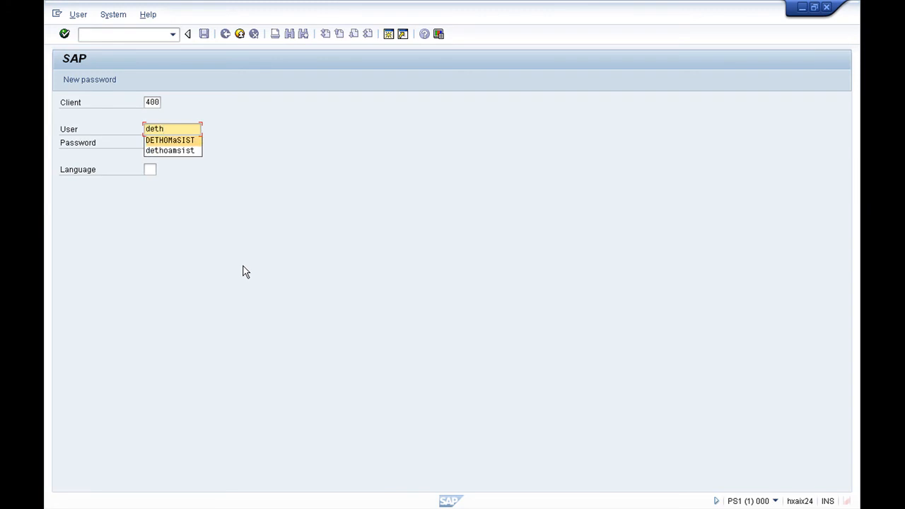
click(170, 140)
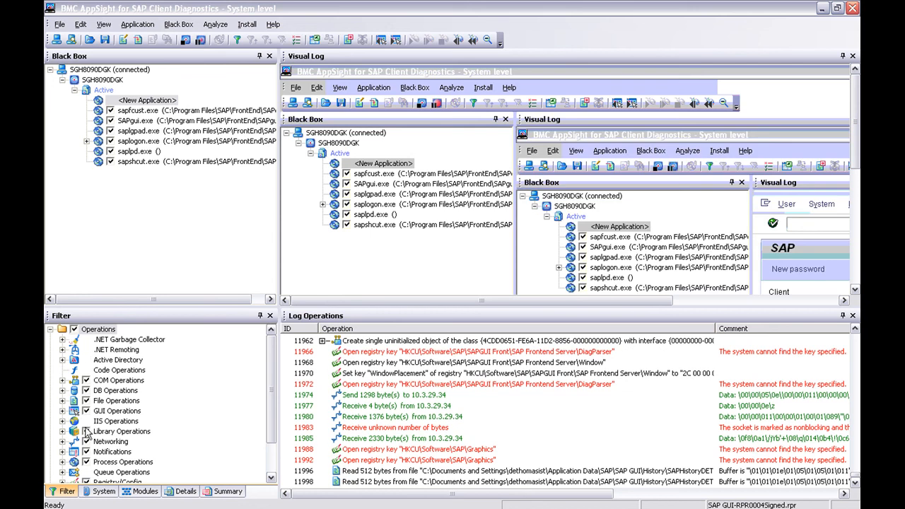
mouse_move(106, 449)
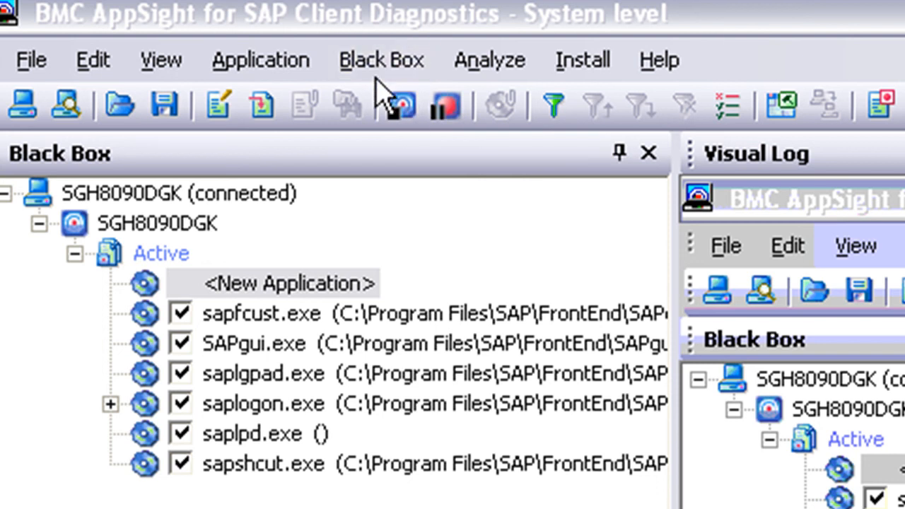
Stop the Black Box recording and choose to save the session to a log.
click(402, 104)
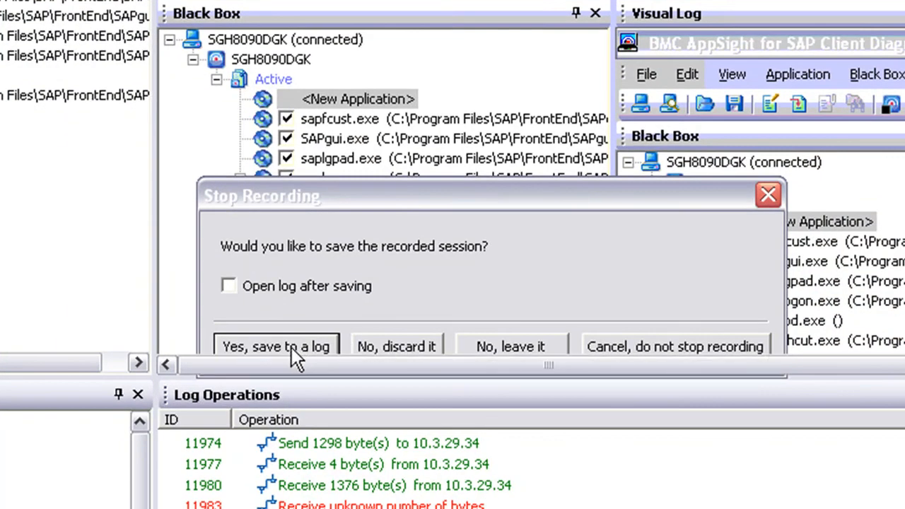
click(275, 346)
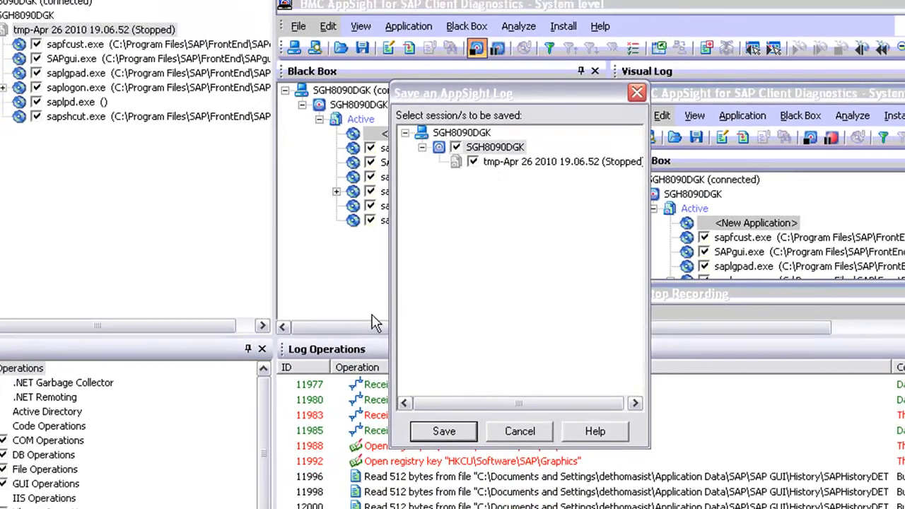